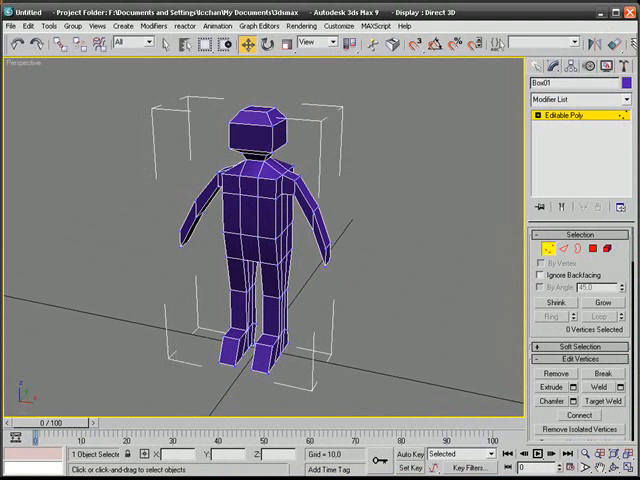
mouse_move(459, 197)
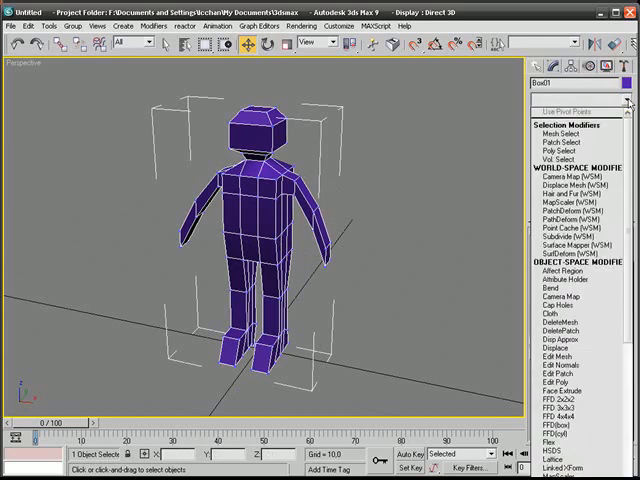
- Scroll the Modifier List down and add MeshSmooth to the humanoid's stack
scroll("down", 3)
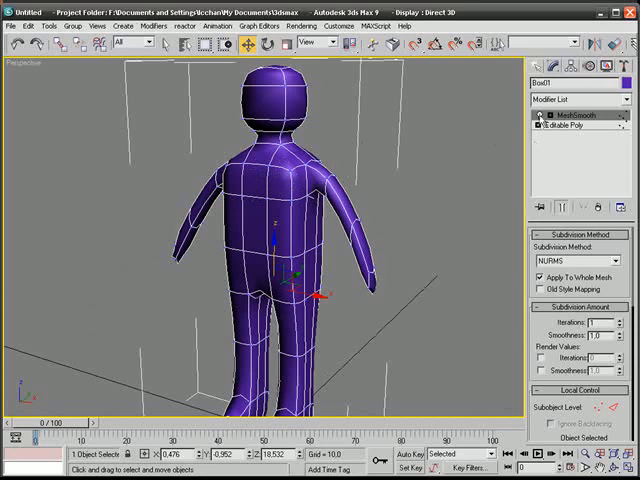
- Select Editable Poly below MeshSmooth (NURMS, 1 iteration) with Show End Result on
left_click(568, 126)
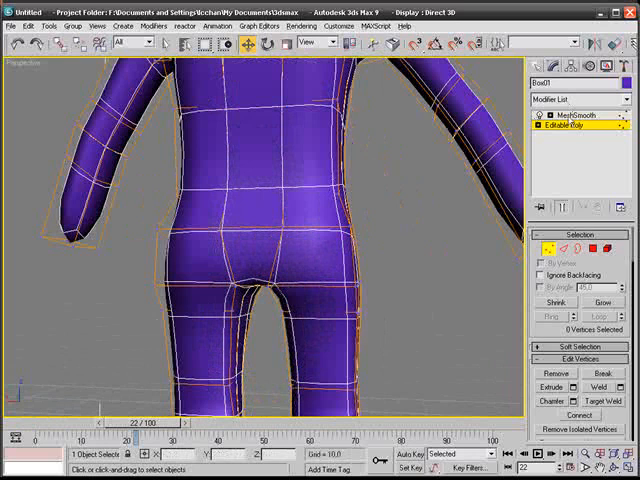
- Move hip and crotch vertices to fill out the smoothed lower body
left_click(348, 289)
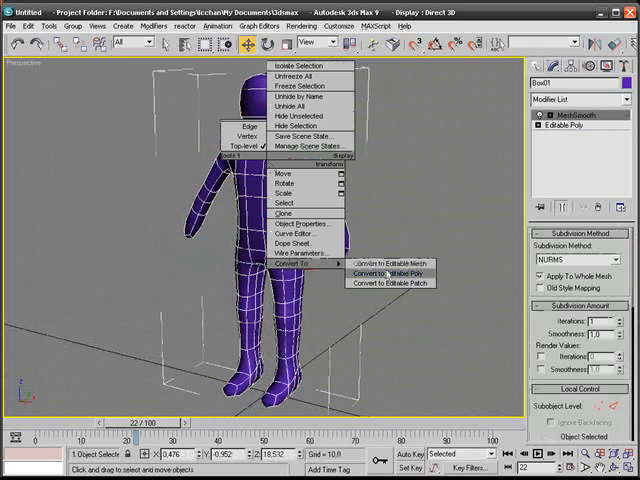
- Convert the humanoid to Editable Poly from the quad menu, baking in MeshSmooth
left_click(381, 271)
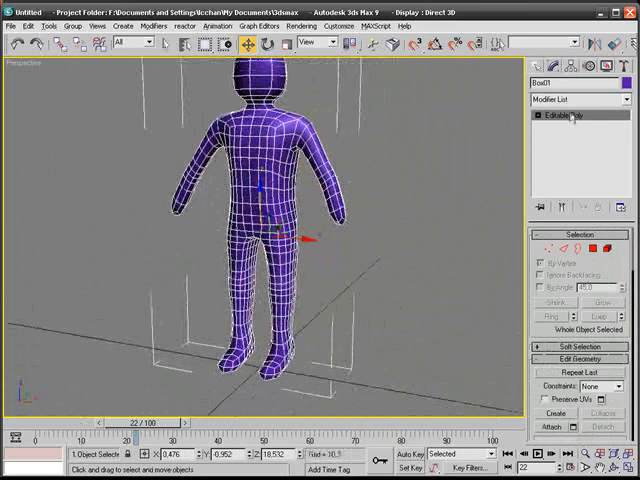
mouse_move(400, 178)
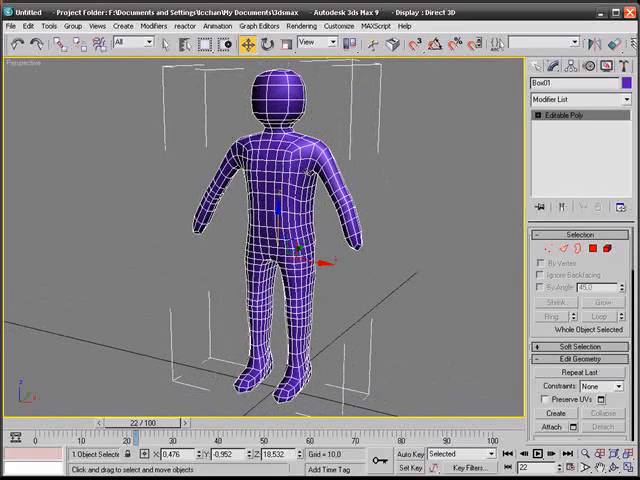
mouse_move(330, 216)
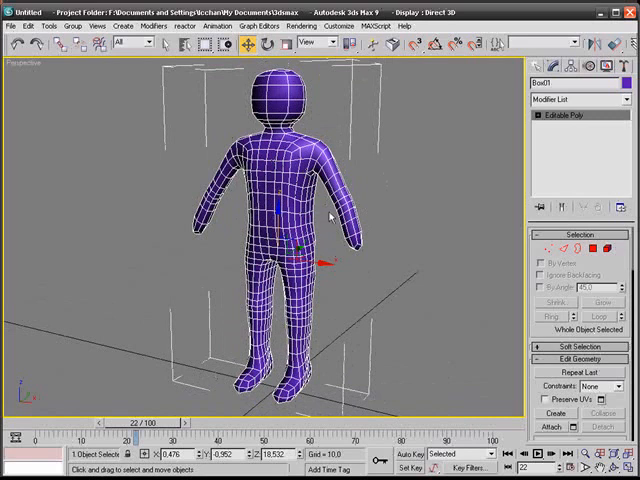
mouse_move(328, 217)
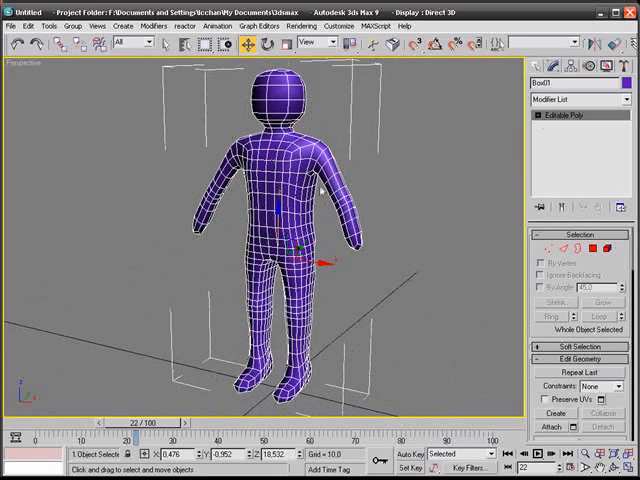